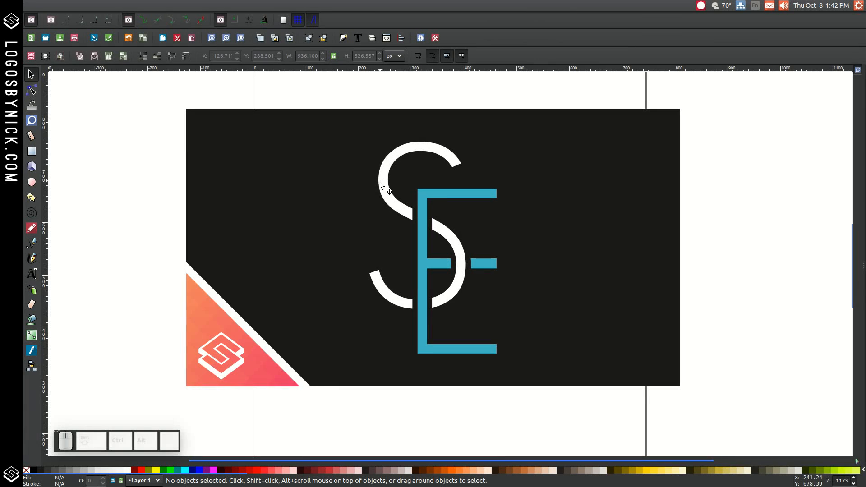
mouse_move(461, 247)
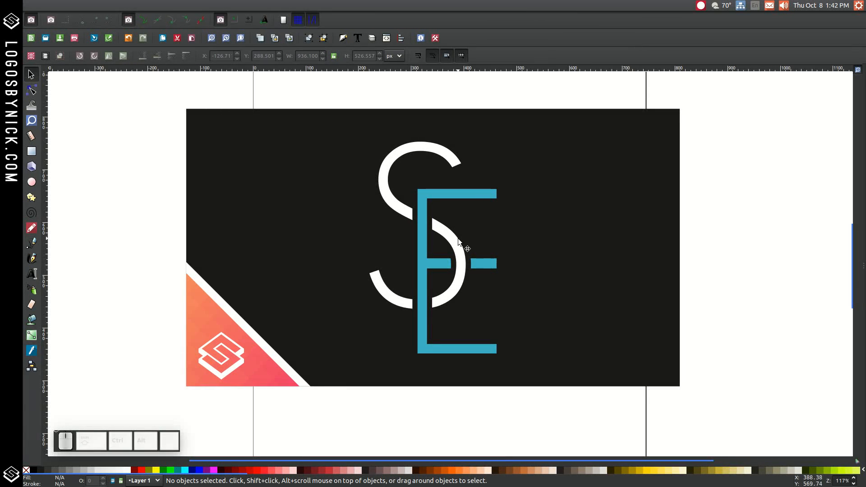
mouse_move(432, 310)
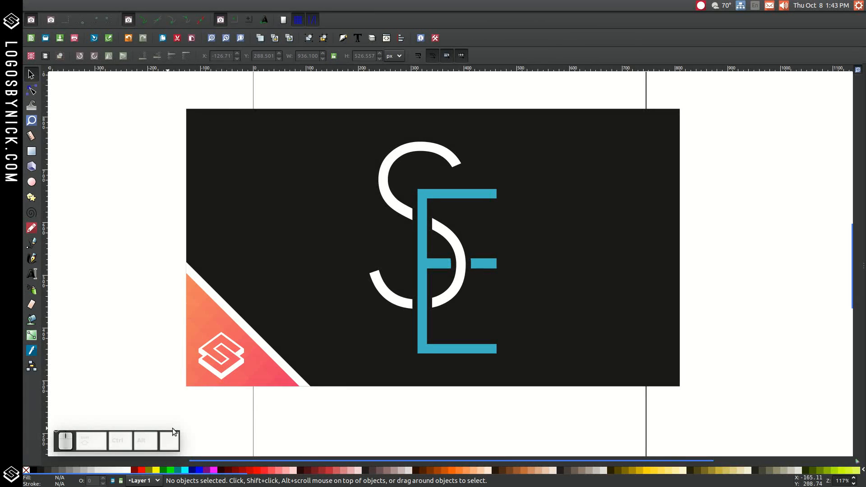
mouse_move(132, 400)
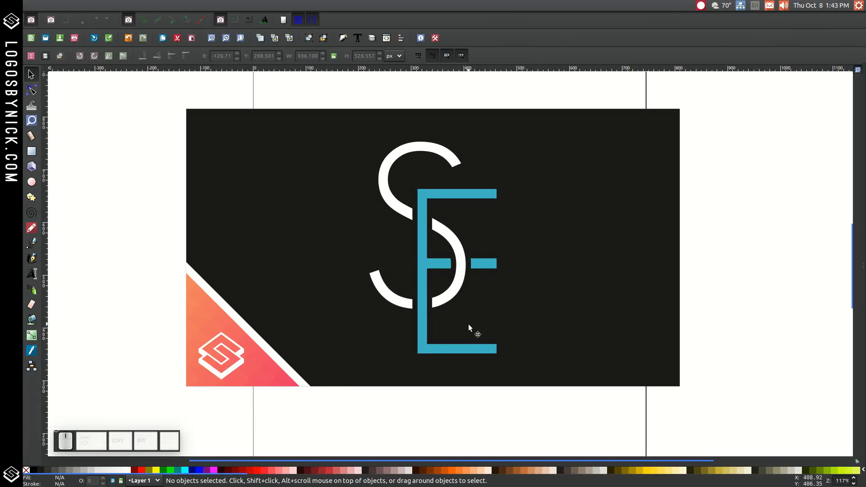
- Bring up a new blank document, leaving the finished SE logo example behind
left_click(469, 328)
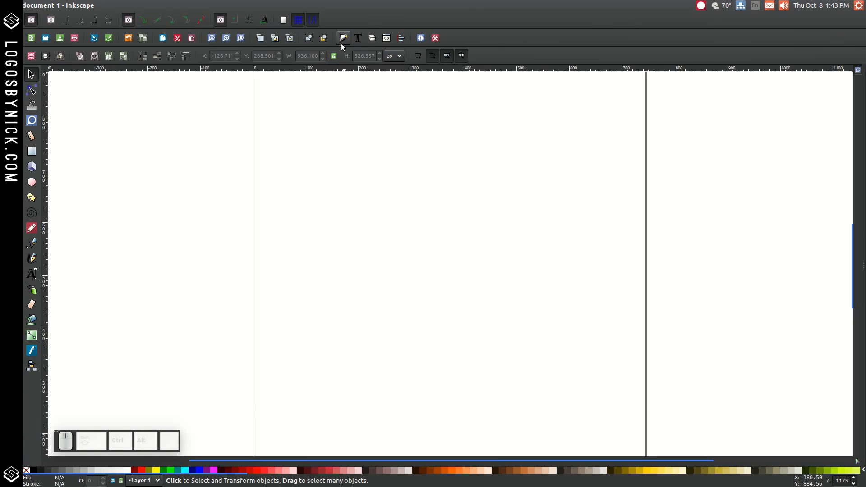
mouse_move(343, 37)
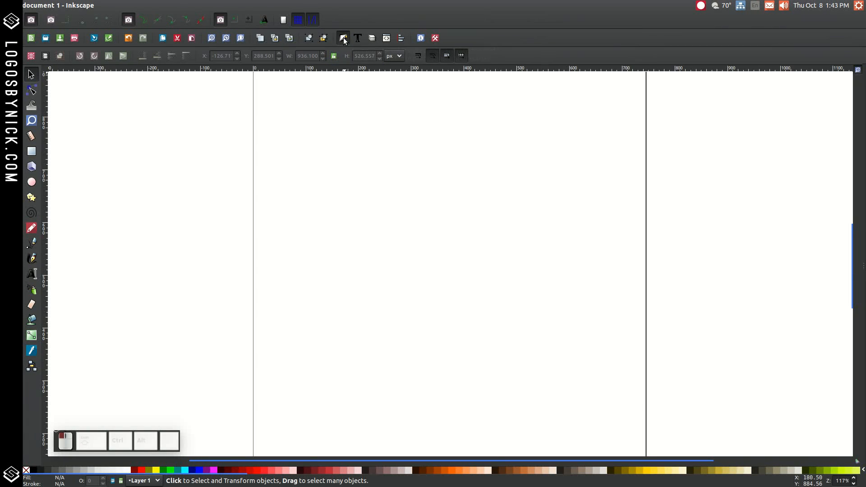
- Switch off Show page border in Document Properties and zoom the page to 1:1
left_click(343, 38)
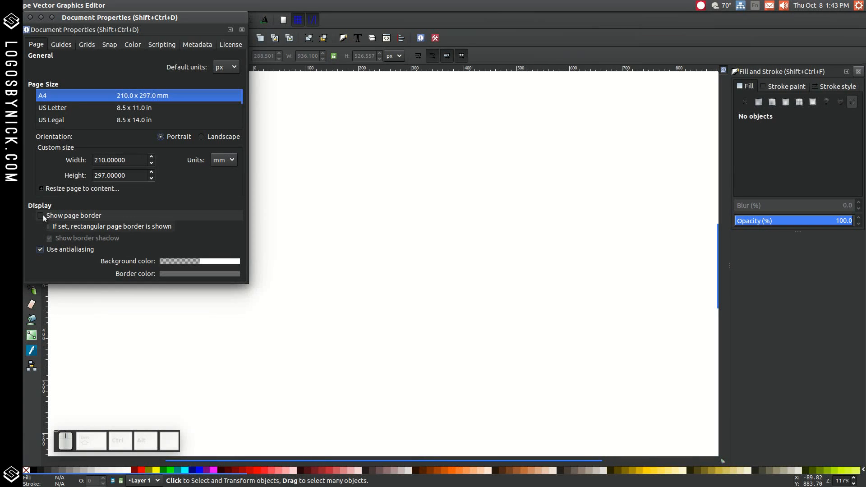
left_click(242, 29)
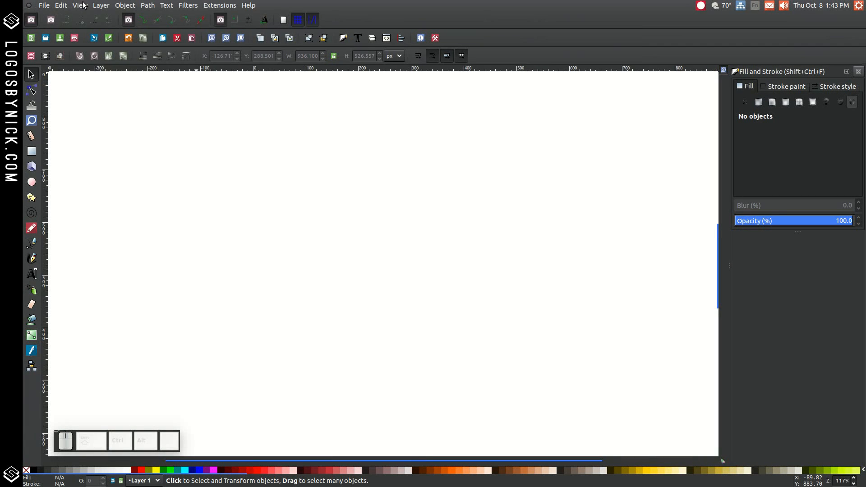
left_click(79, 5)
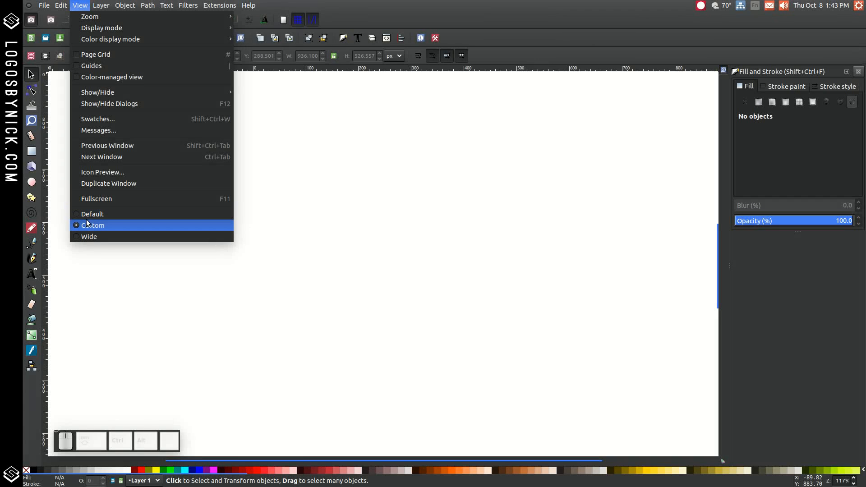
mouse_move(89, 16)
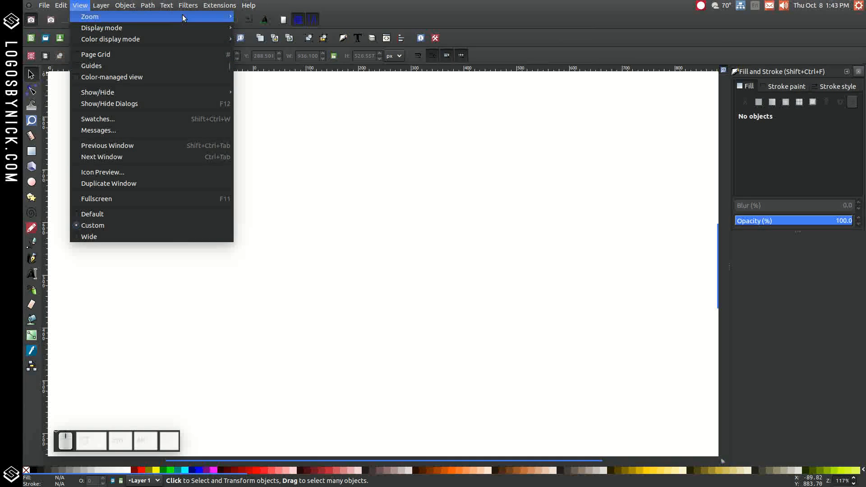
mouse_move(89, 17)
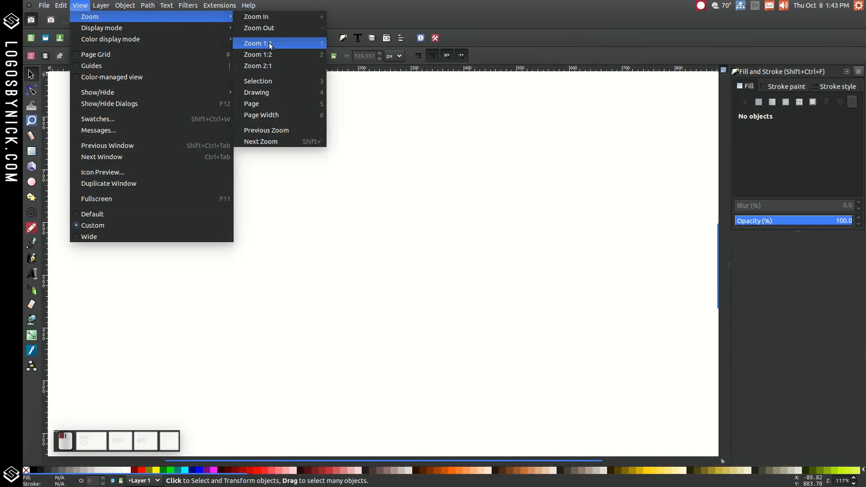
left_click(256, 43)
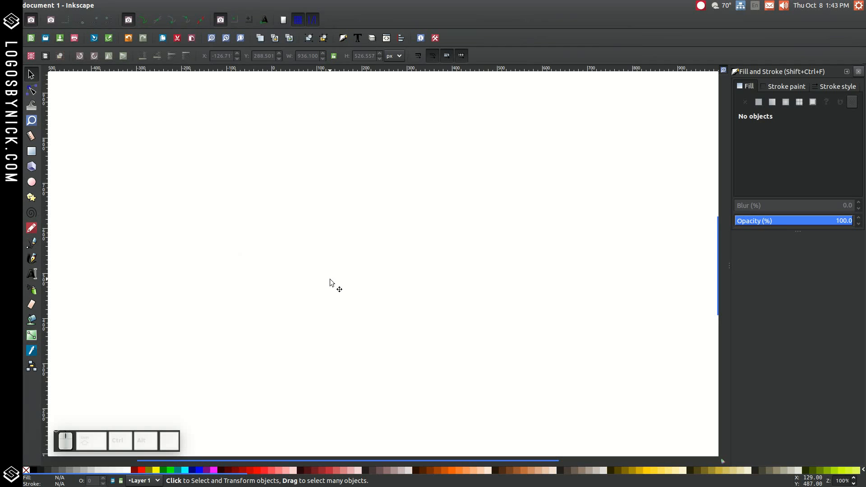
mouse_move(52, 252)
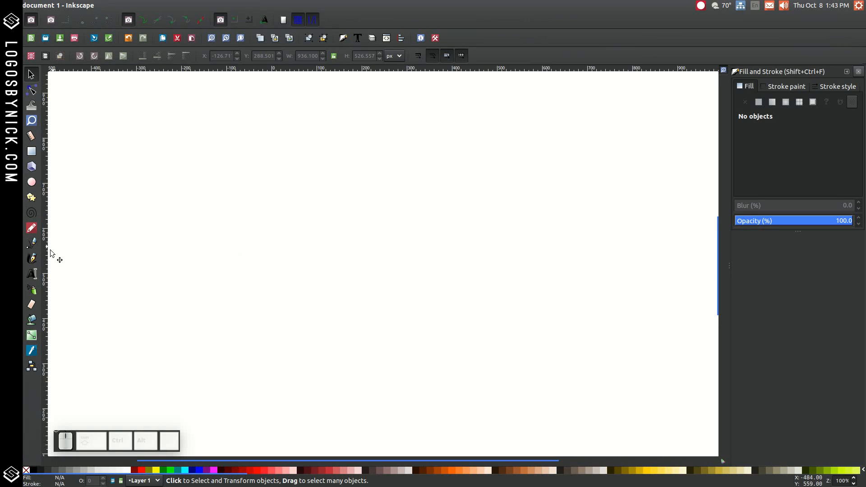
mouse_move(32, 273)
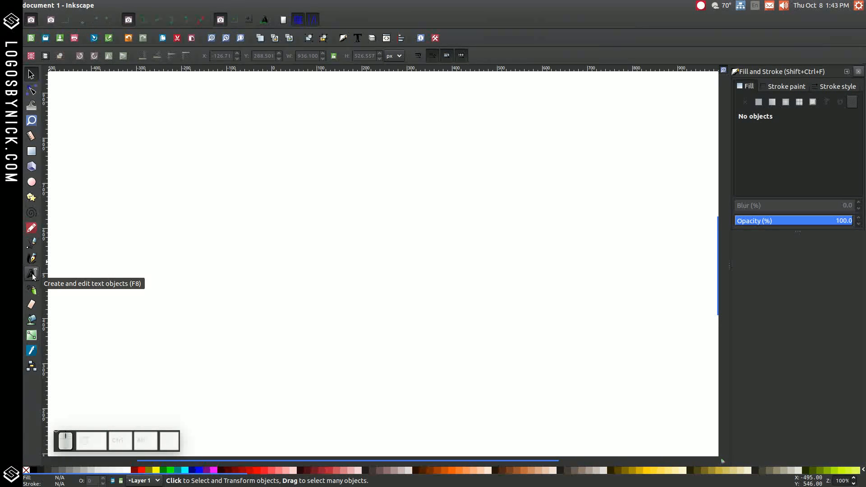
- Write the letters 'SE' as a text object on the canvas with the Text tool
left_click(32, 274)
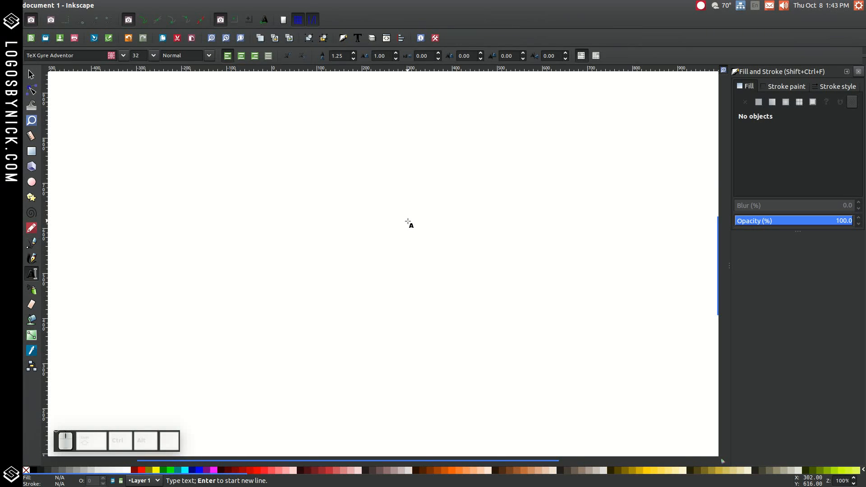
type("S")
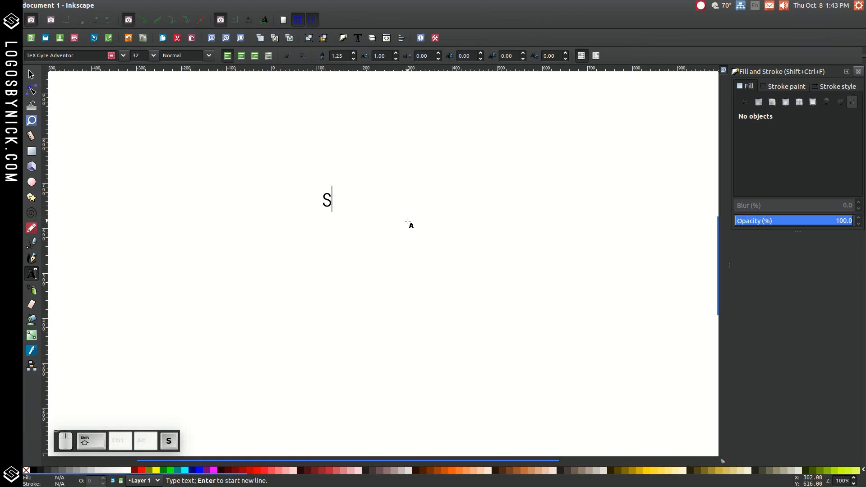
type("E")
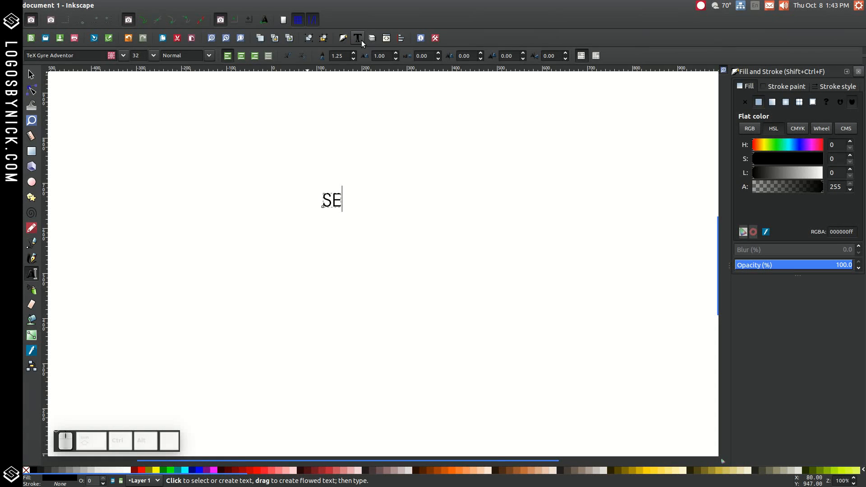
key("shift+ctrl+t")
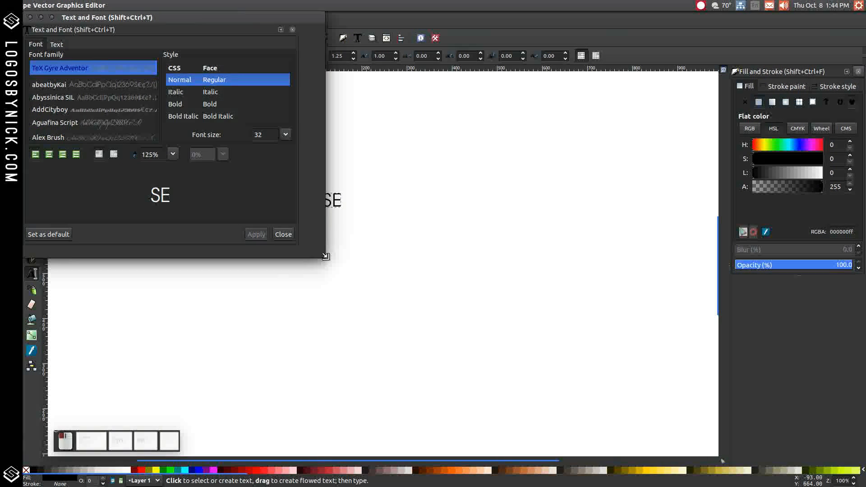
- Search 'geo' in Text and Font and apply GeosansLight to the SE text
type("geo")
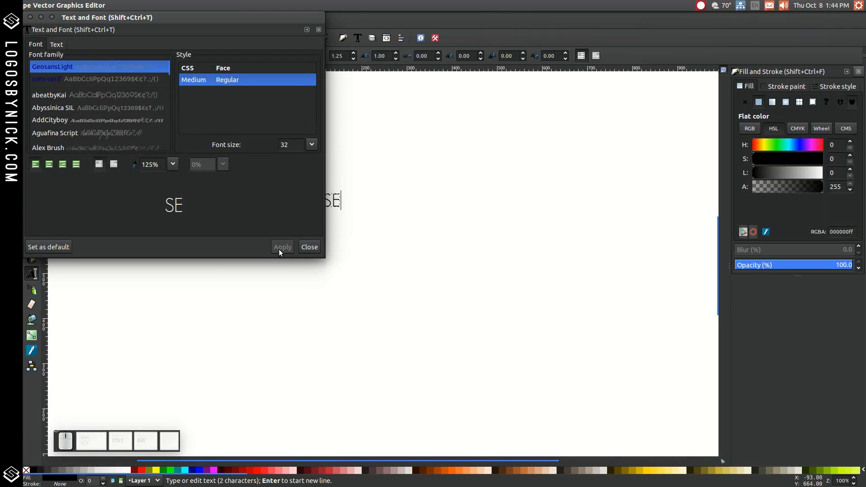
left_click(308, 247)
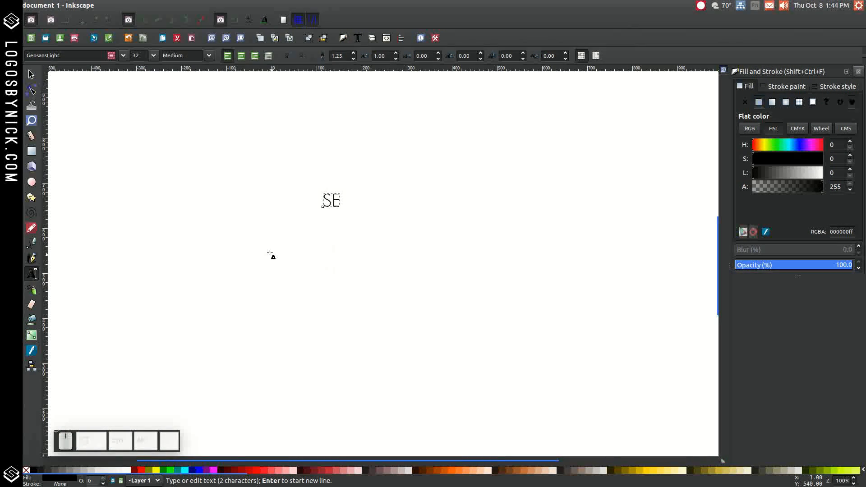
mouse_move(31, 73)
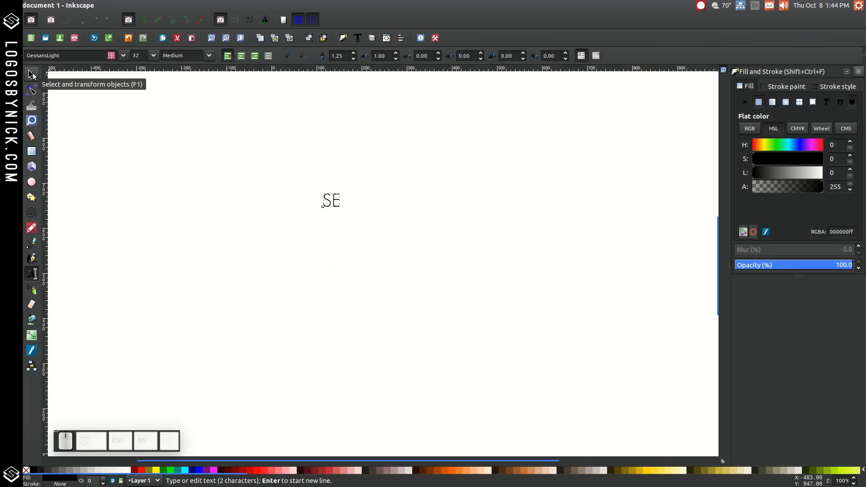
- Scale the SE text up proportionally to a large size and centre it on the page
left_click(31, 75)
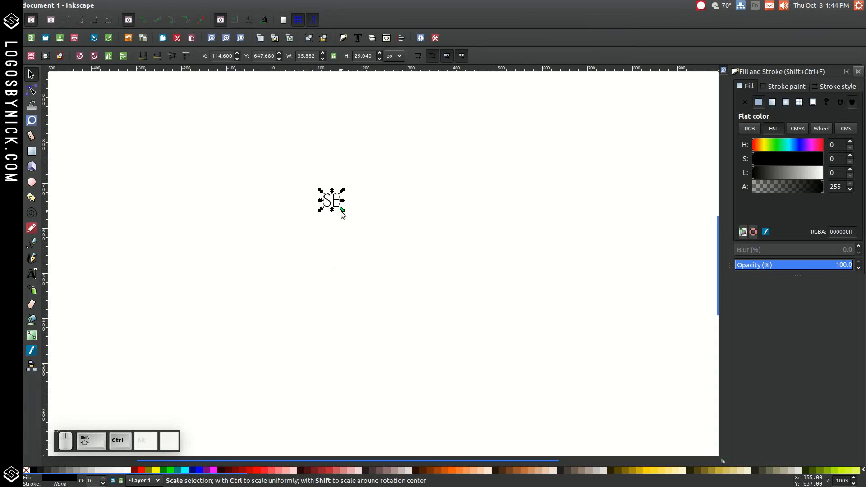
left_click_drag(341, 210, 364, 231)
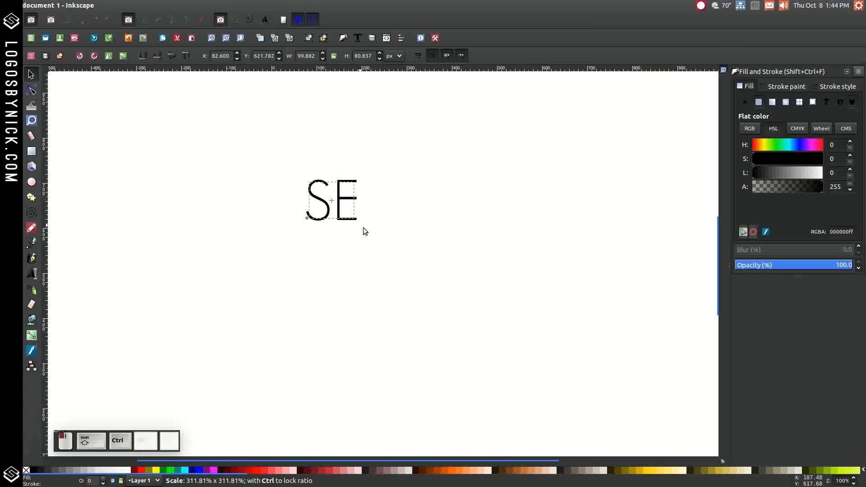
left_click_drag(358, 220, 458, 307)
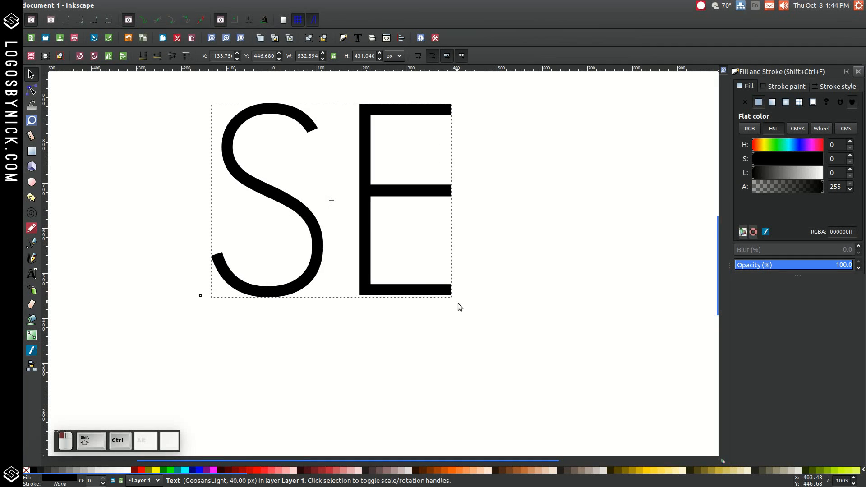
left_click_drag(331, 198, 425, 259)
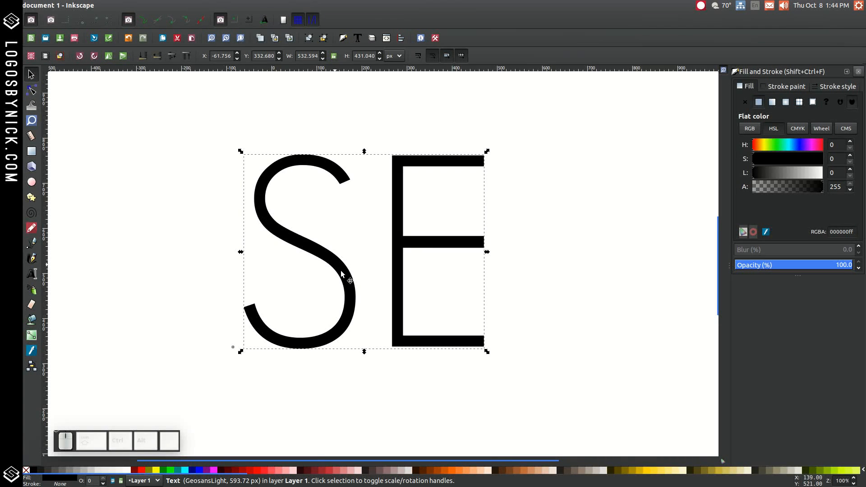
mouse_move(312, 147)
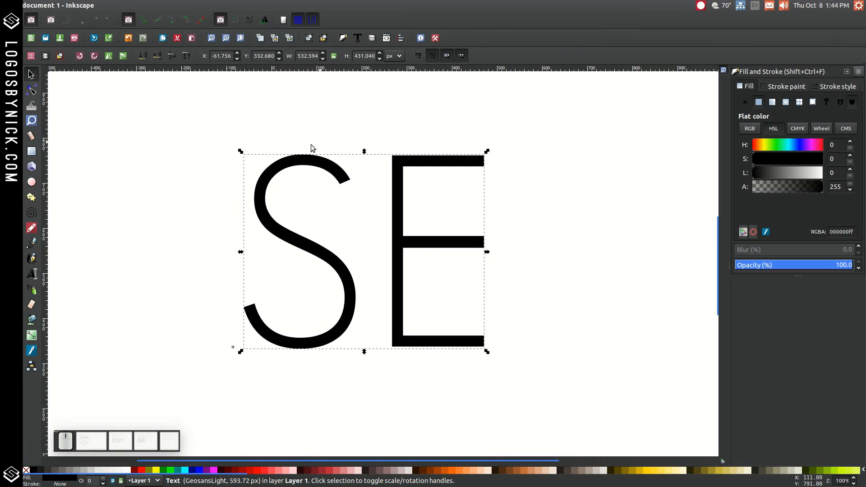
mouse_move(331, 170)
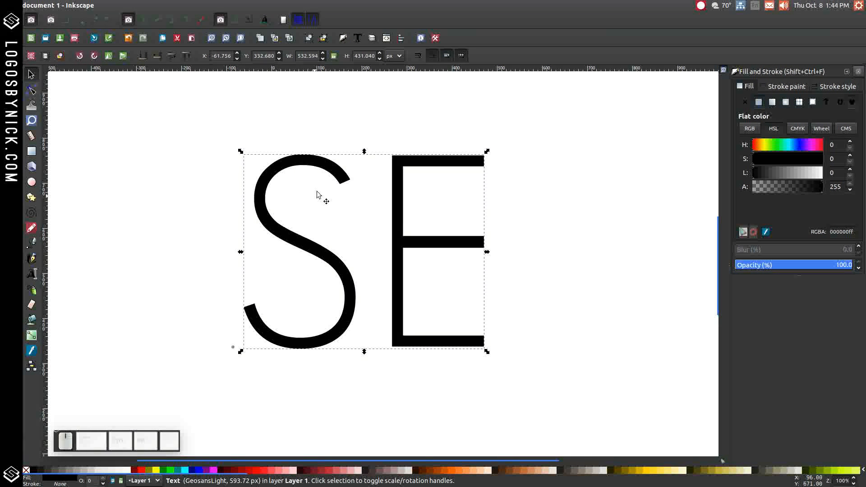
mouse_move(32, 89)
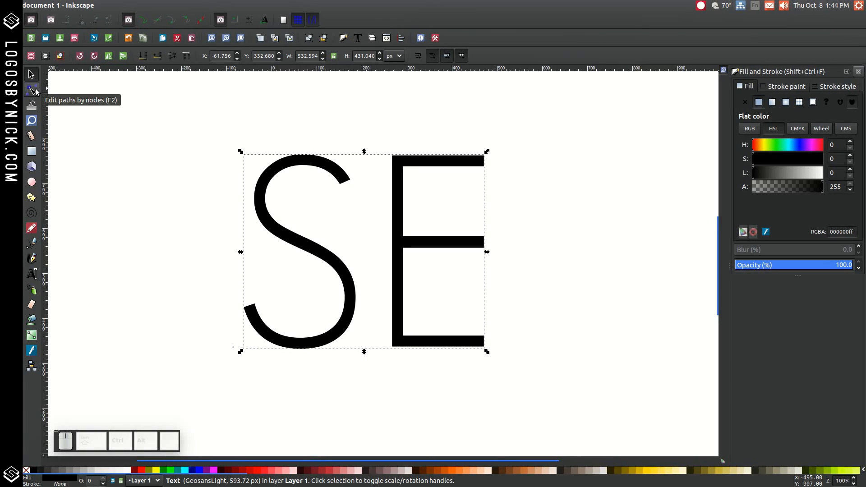
- Convert the SE text to separate S and E paths and lower their opacity to about half
left_click(31, 90)
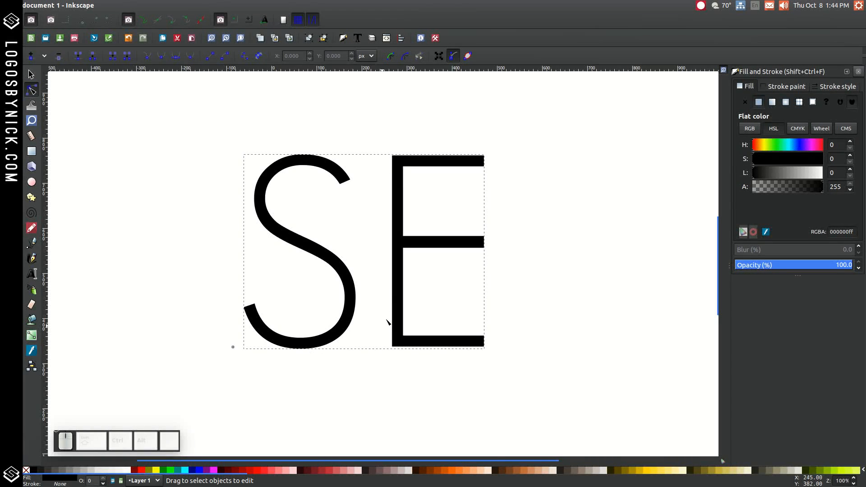
mouse_move(401, 227)
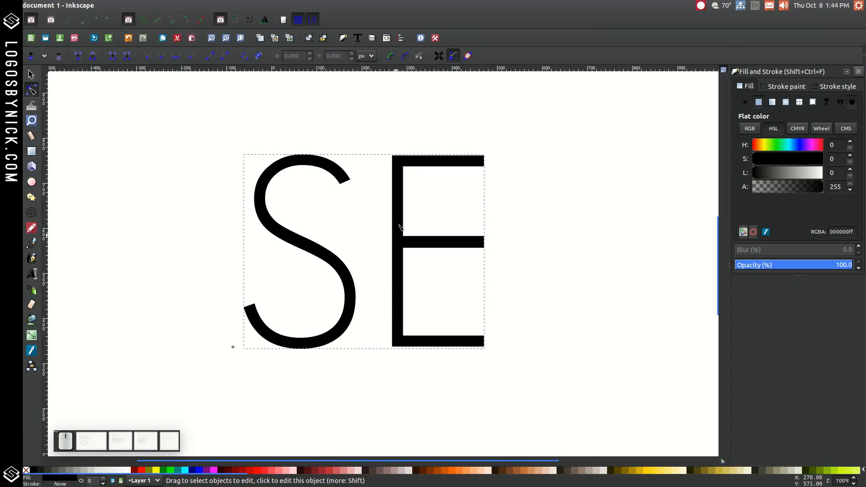
left_click(147, 5)
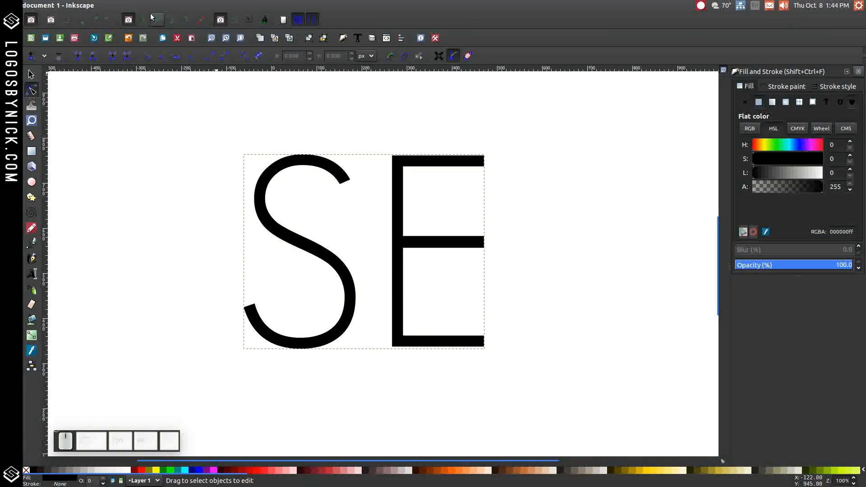
mouse_move(323, 37)
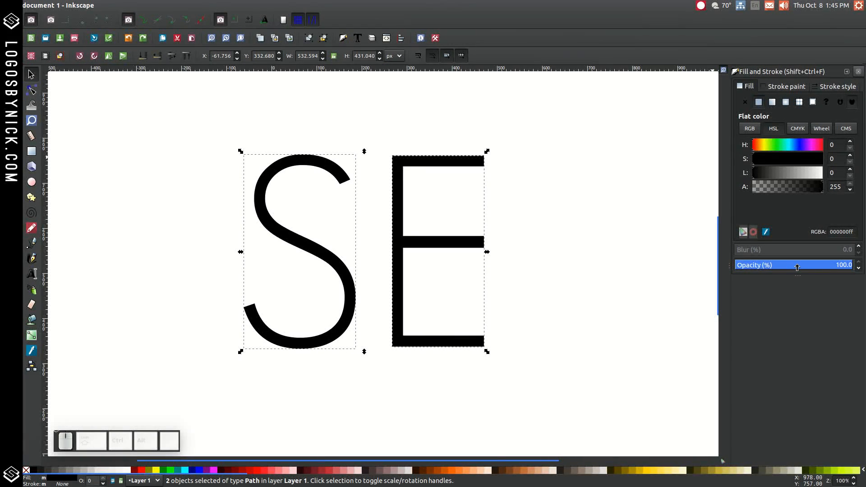
left_click_drag(823, 264, 794, 264)
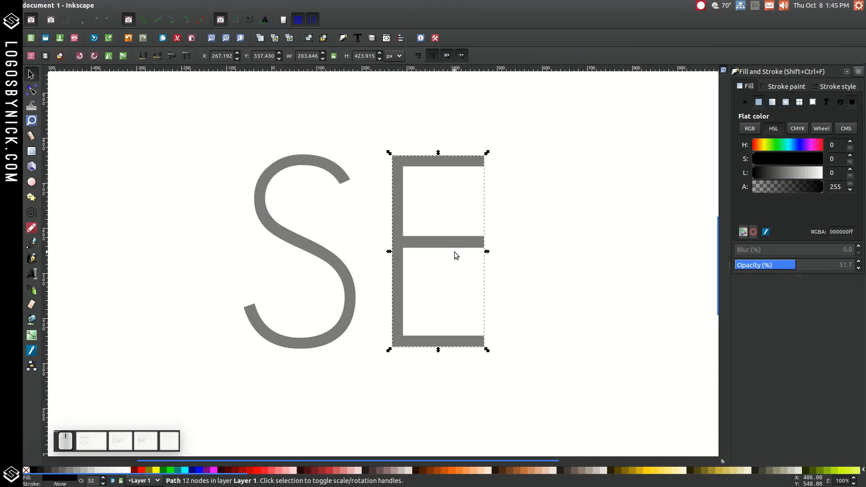
- Drag the E leftward onto the S so its middle bar crosses the S's lower curve
left_click_drag(437, 252, 358, 299)
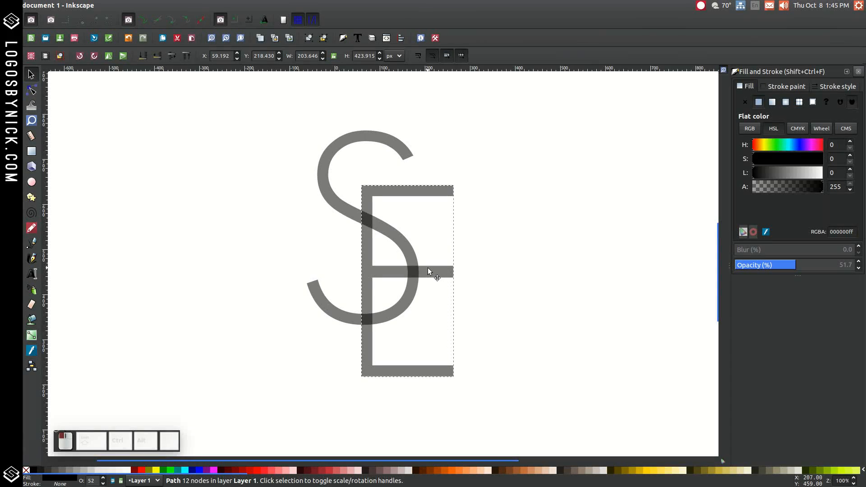
left_click(407, 279)
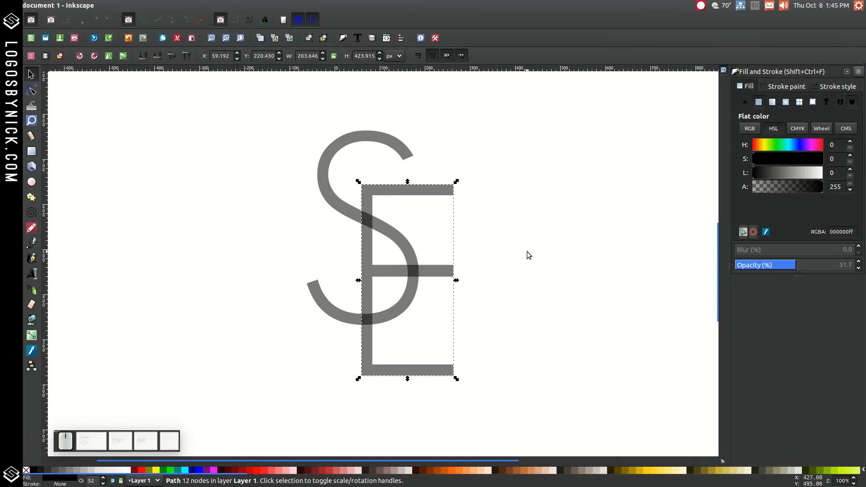
mouse_move(437, 185)
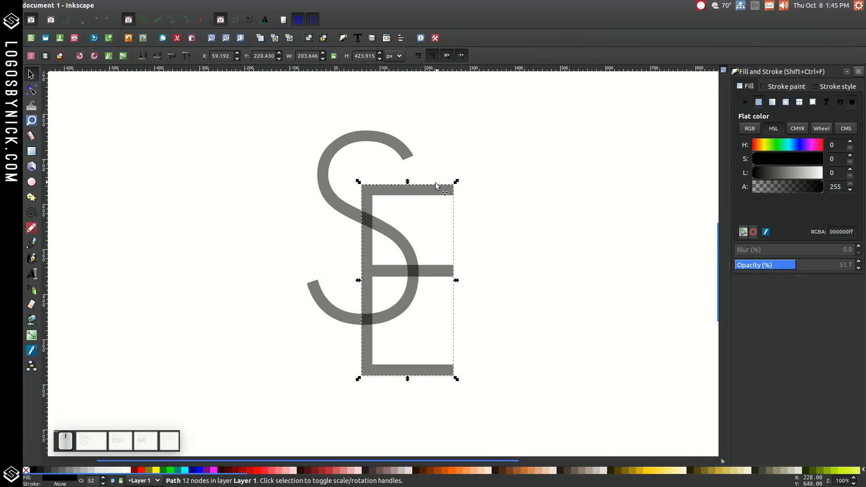
- Create a Linked Offset copy of the E and fill that outline red
left_click(147, 5)
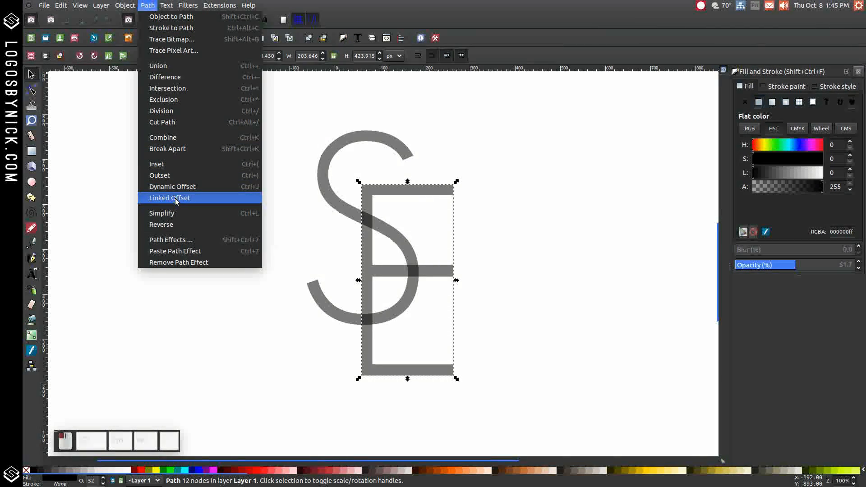
left_click(169, 197)
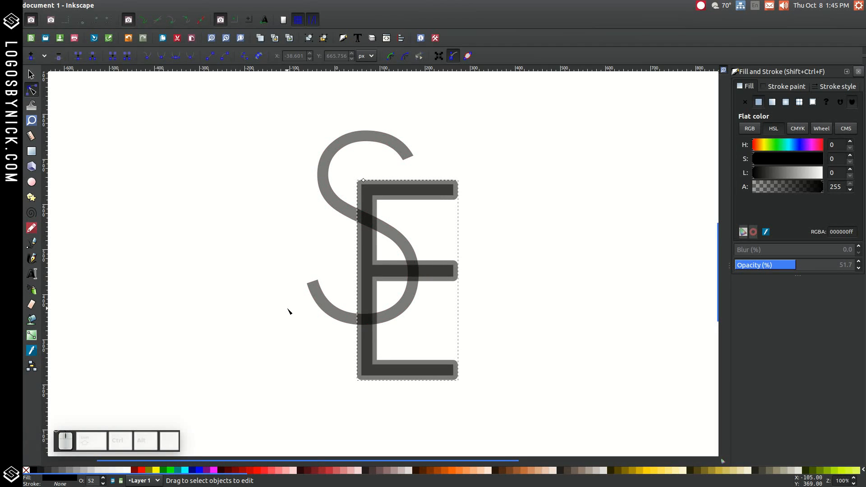
left_click(147, 6)
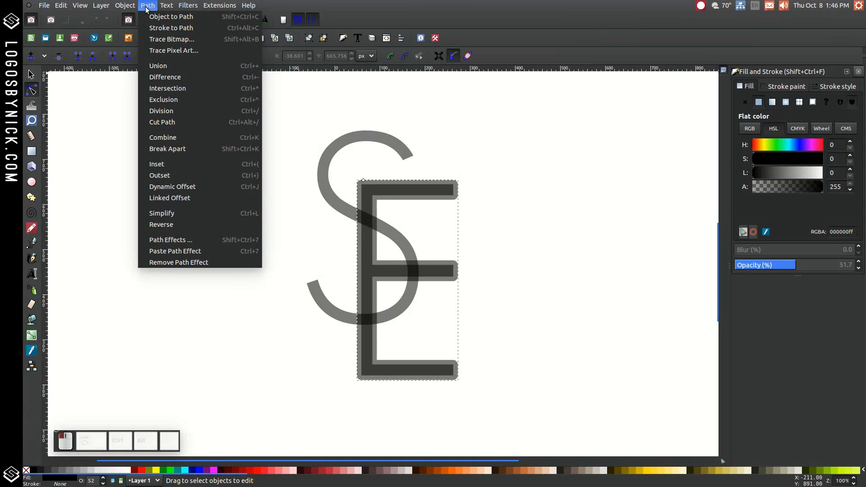
left_click(171, 17)
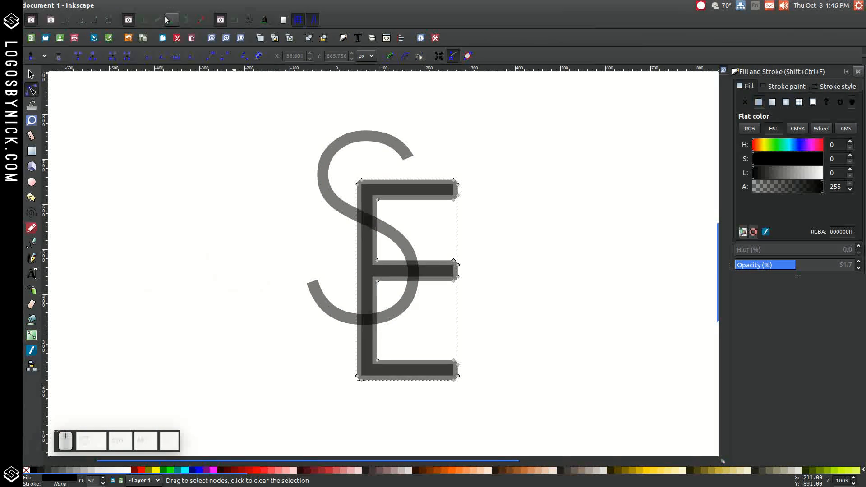
mouse_move(143, 471)
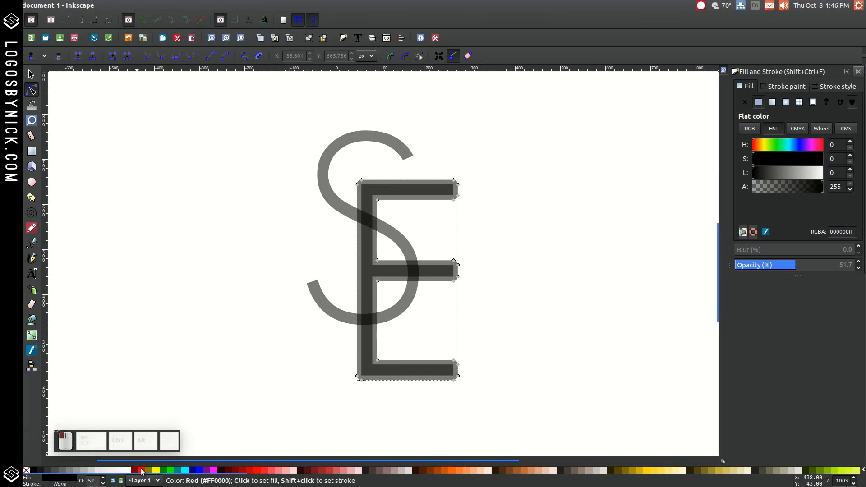
left_click(140, 470)
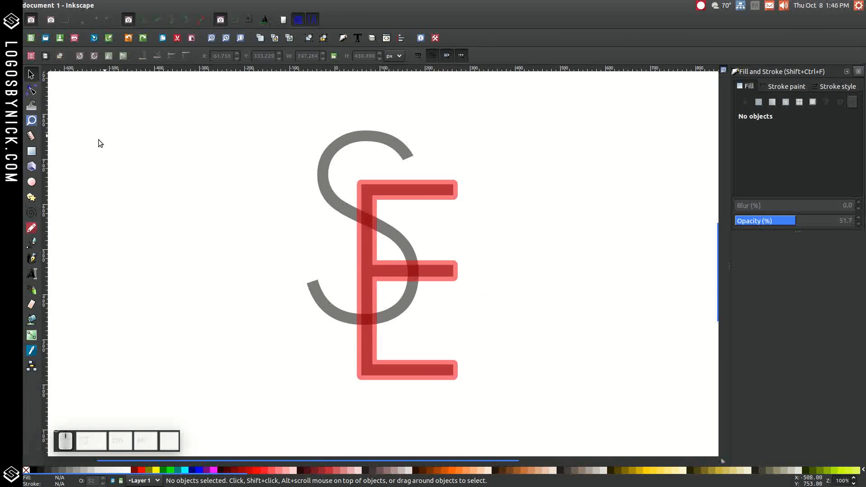
- Draw a small Bezier square over where the S crosses the E's middle bar
left_click(31, 228)
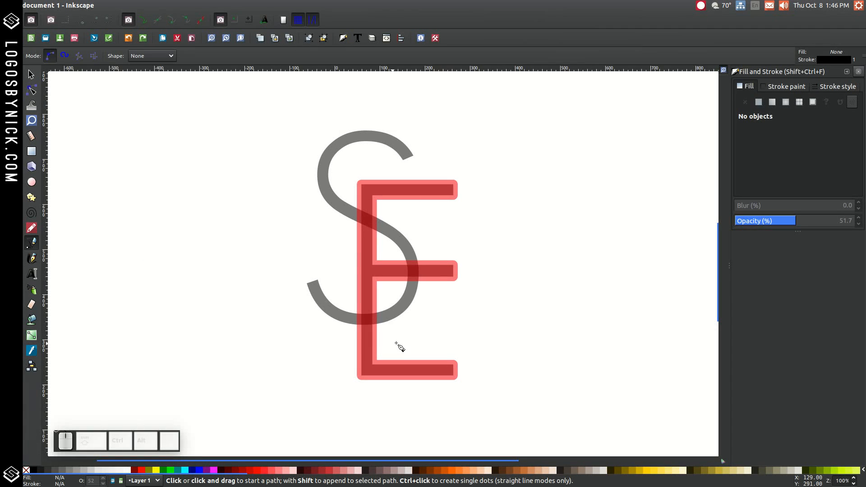
left_click(395, 254)
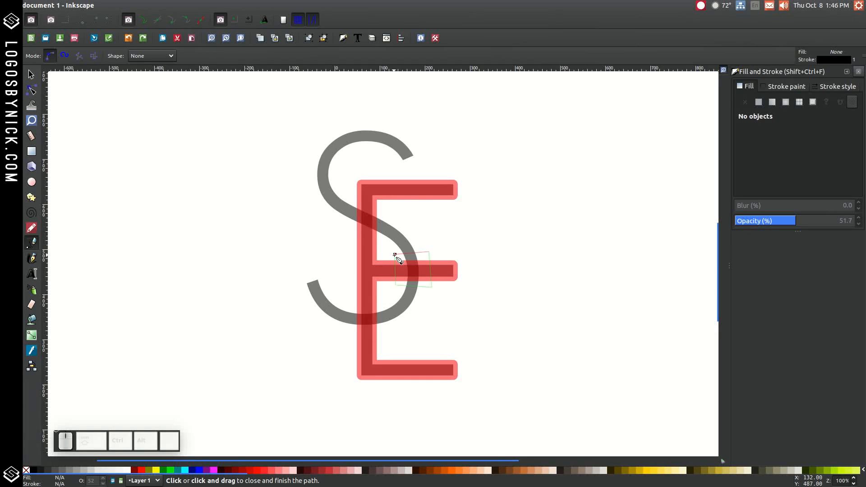
left_click(396, 256)
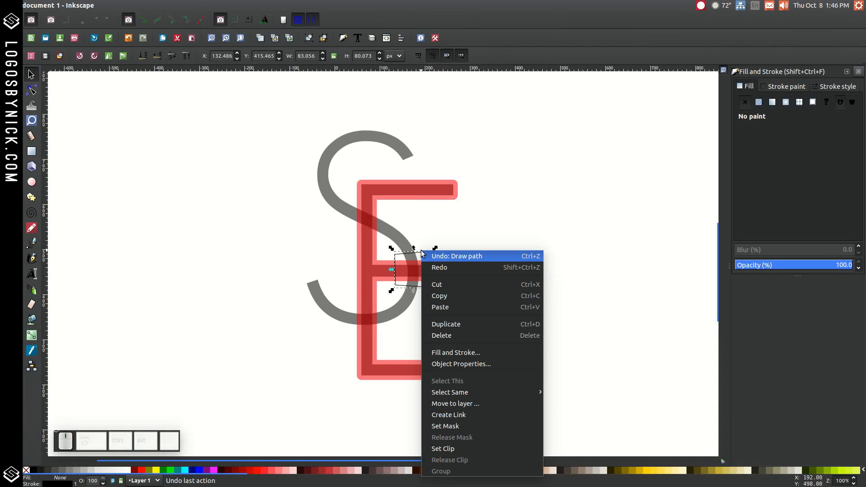
left_click(530, 293)
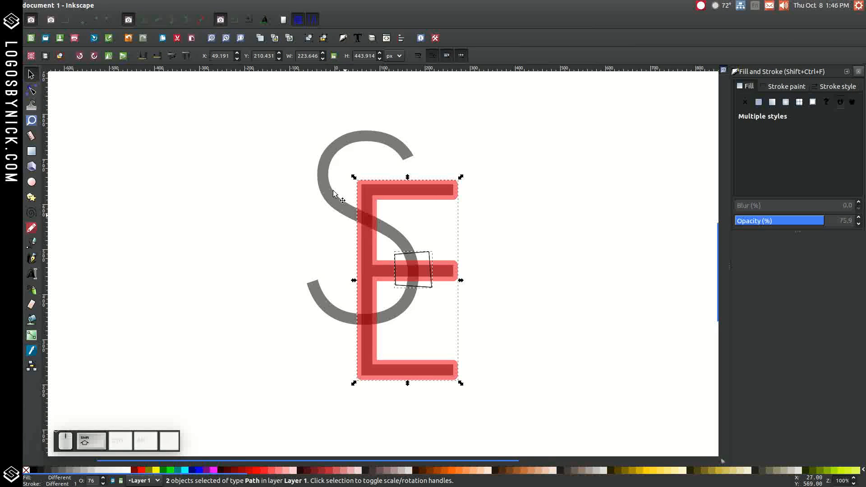
- Cut the square out of the red outline with Path > Difference, then select the S with it
left_click(147, 5)
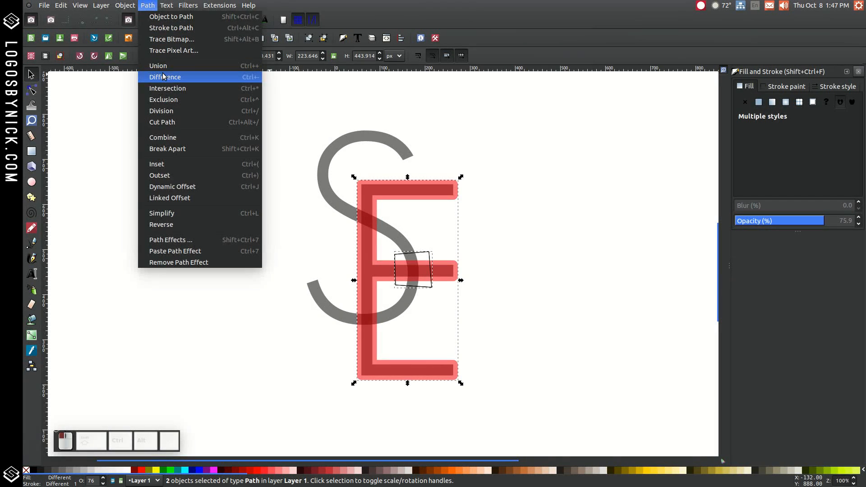
left_click(165, 77)
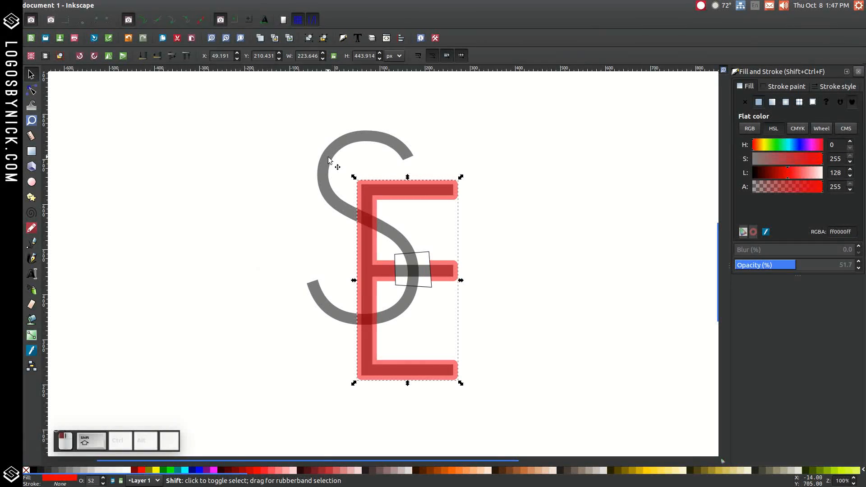
left_click(148, 6)
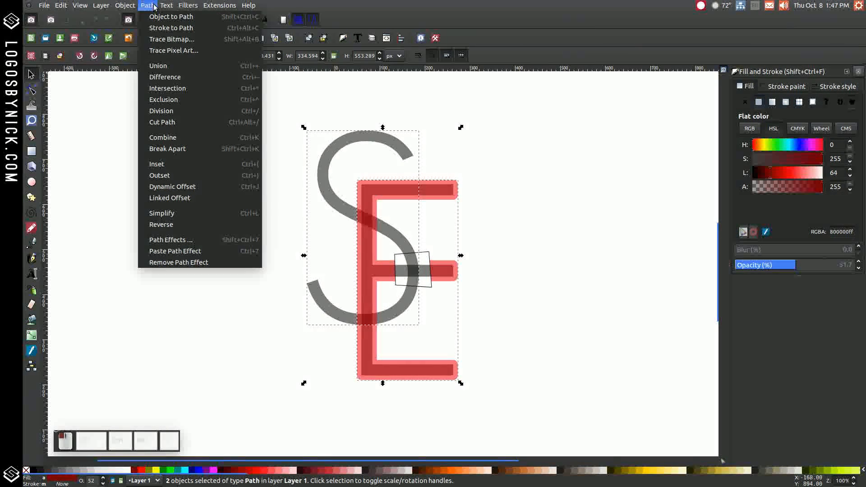
mouse_move(164, 76)
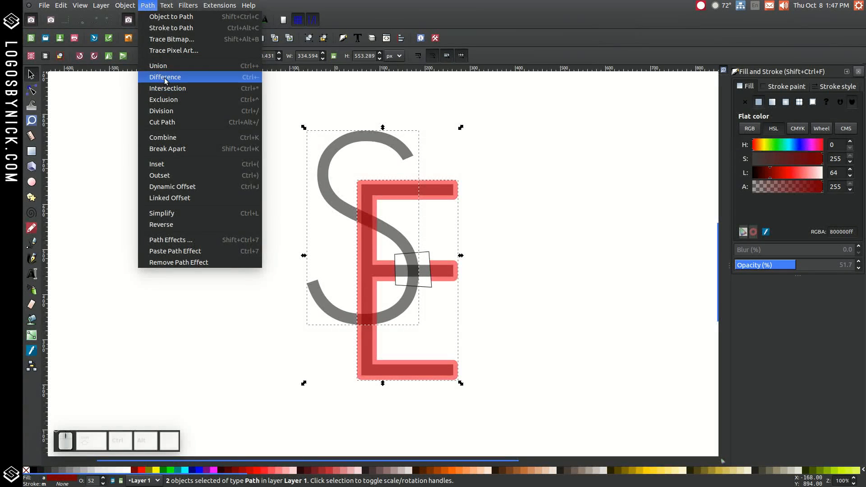
- Difference the red outline out of the S, then add a Linked Offset outline around the S
left_click(164, 77)
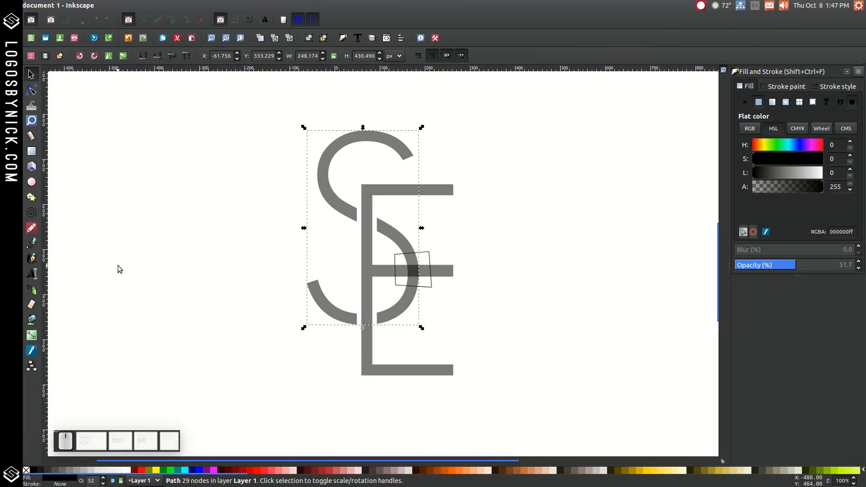
mouse_move(343, 140)
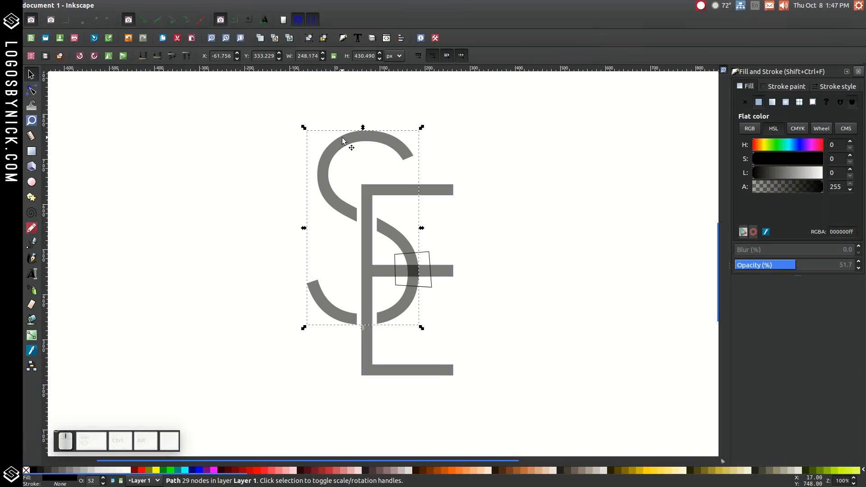
left_click(145, 5)
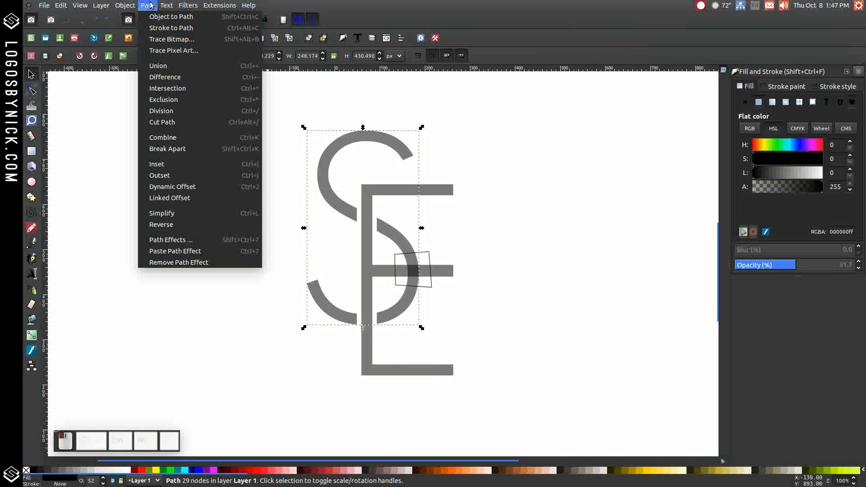
mouse_move(169, 197)
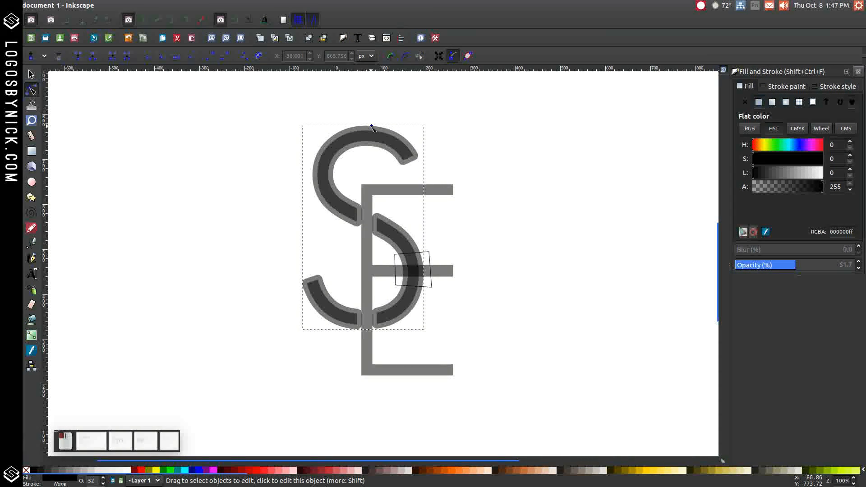
left_click(31, 91)
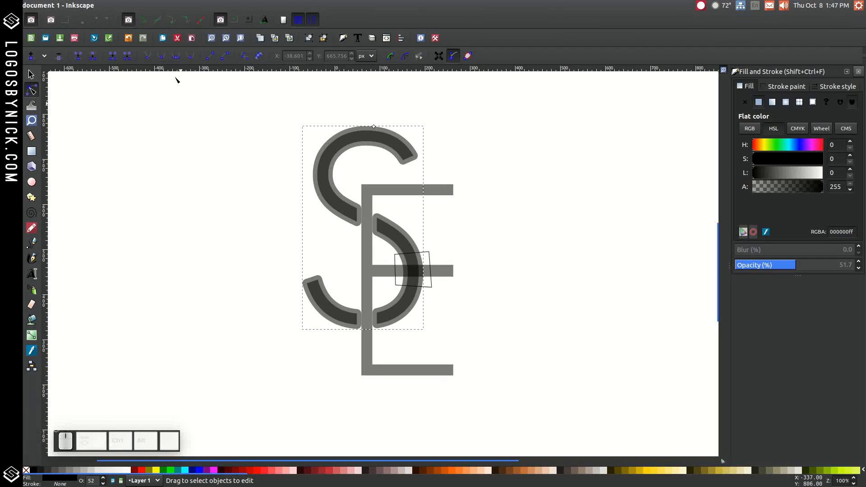
- Convert the S's red offset outline to a path and intersect it with the small square at the crossing
left_click(147, 5)
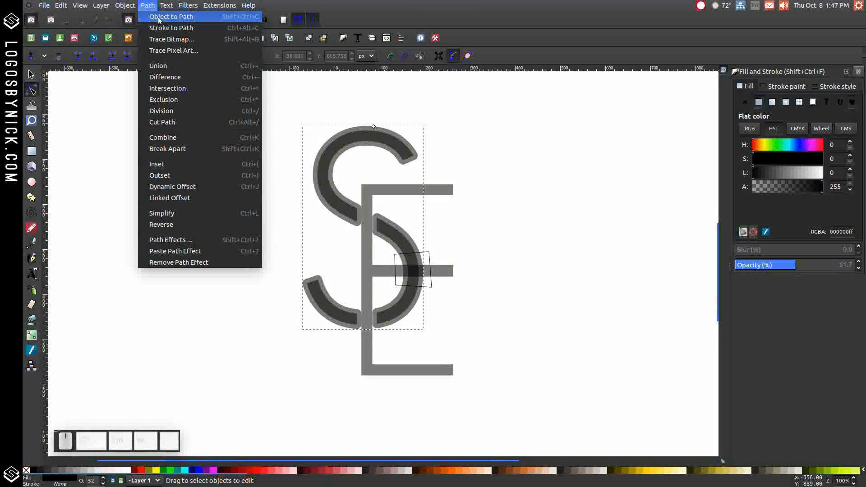
left_click(171, 17)
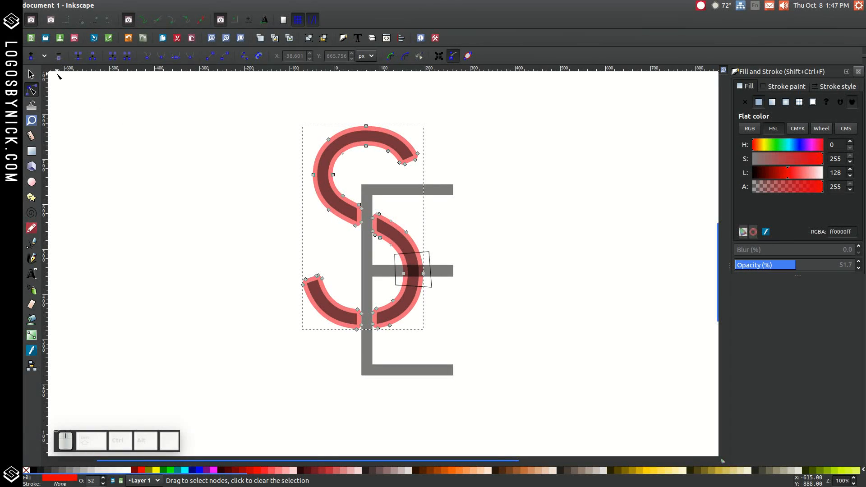
mouse_move(31, 73)
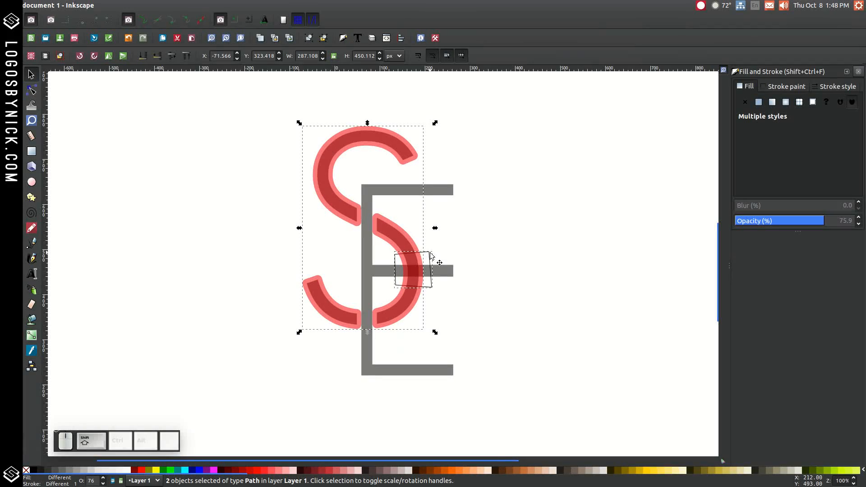
left_click(147, 6)
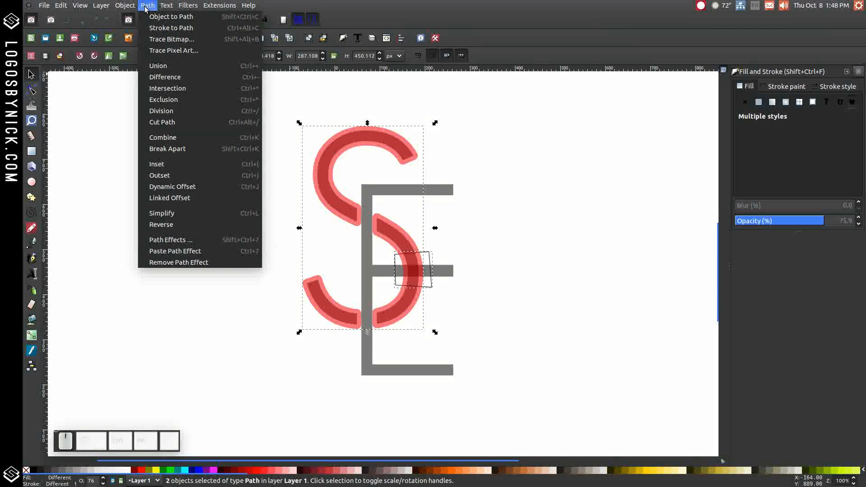
mouse_move(167, 87)
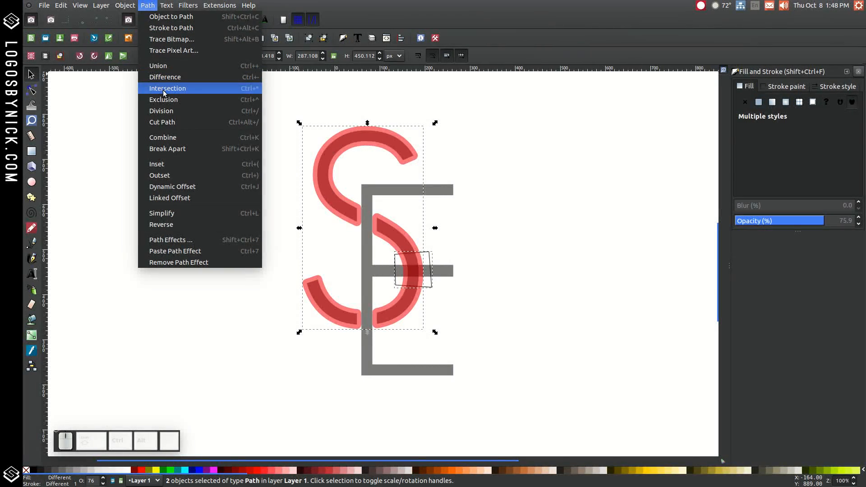
left_click(167, 88)
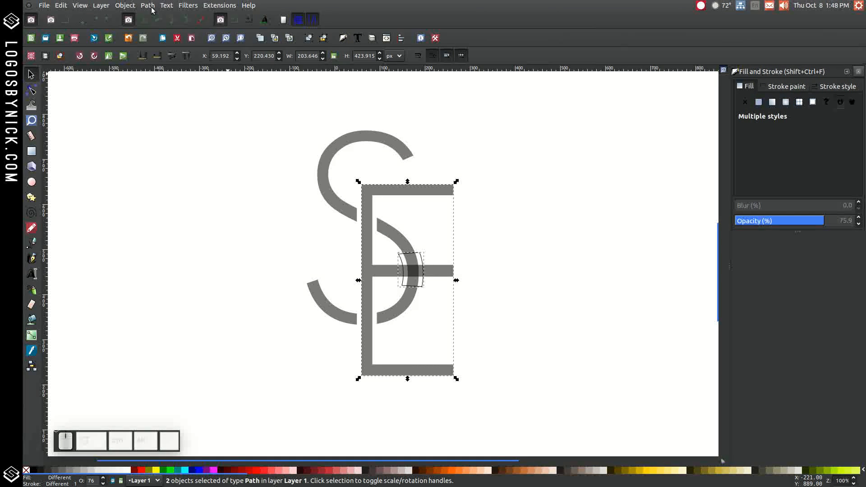
- Finish the path operation, keep the S black and fill the E orange at full opacity
left_click(147, 5)
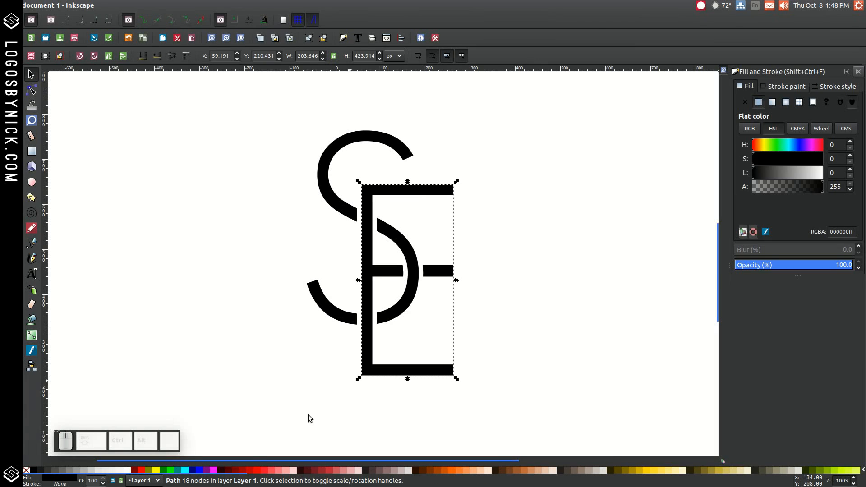
left_click(169, 470)
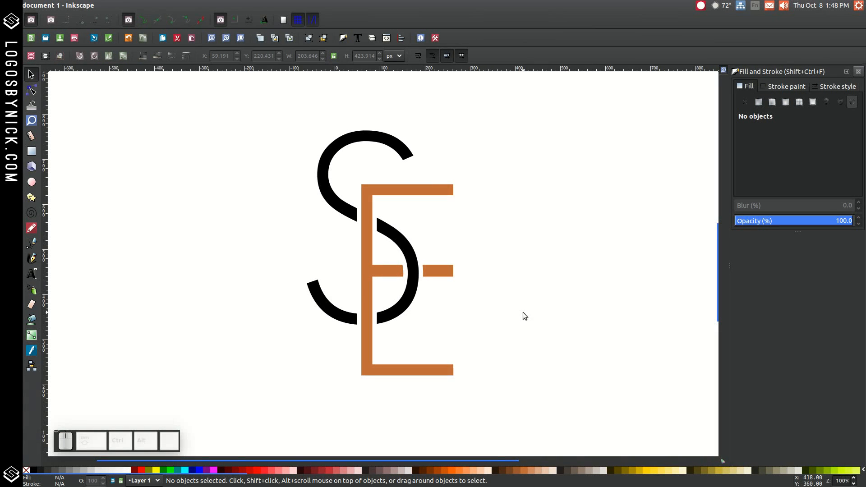
left_click(700, 6)
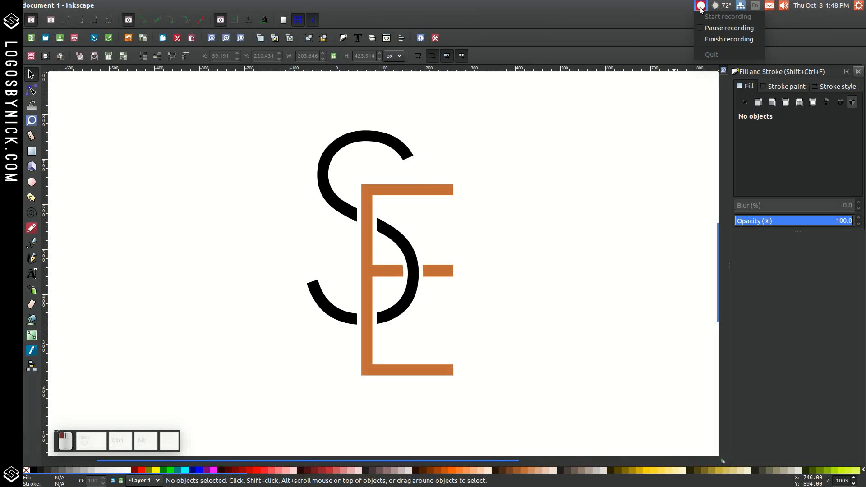